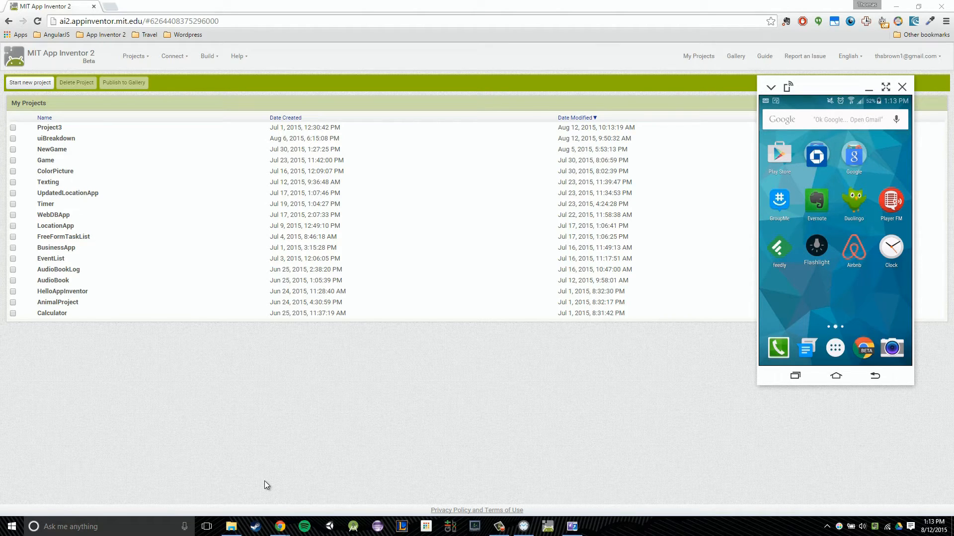
pyautogui.moveTo(209, 309)
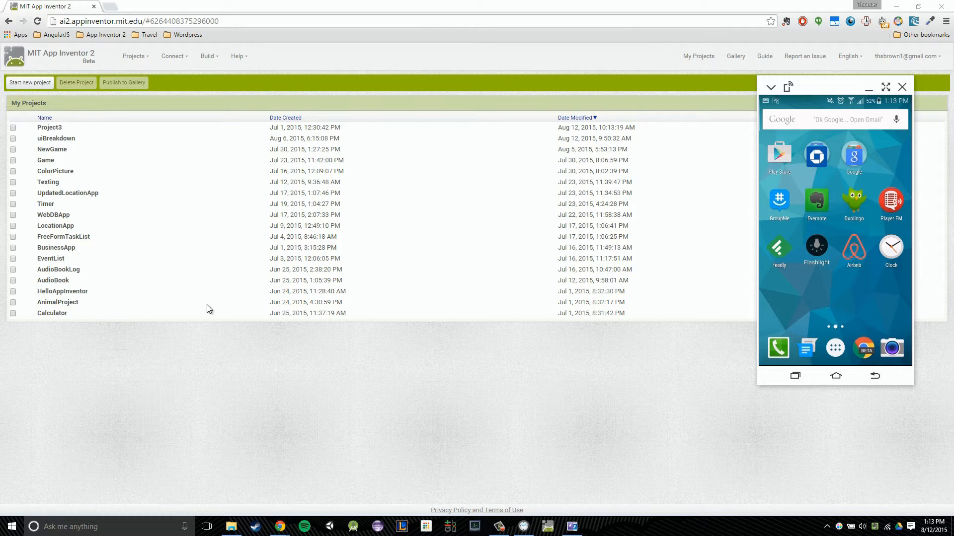
pyautogui.moveTo(253, 402)
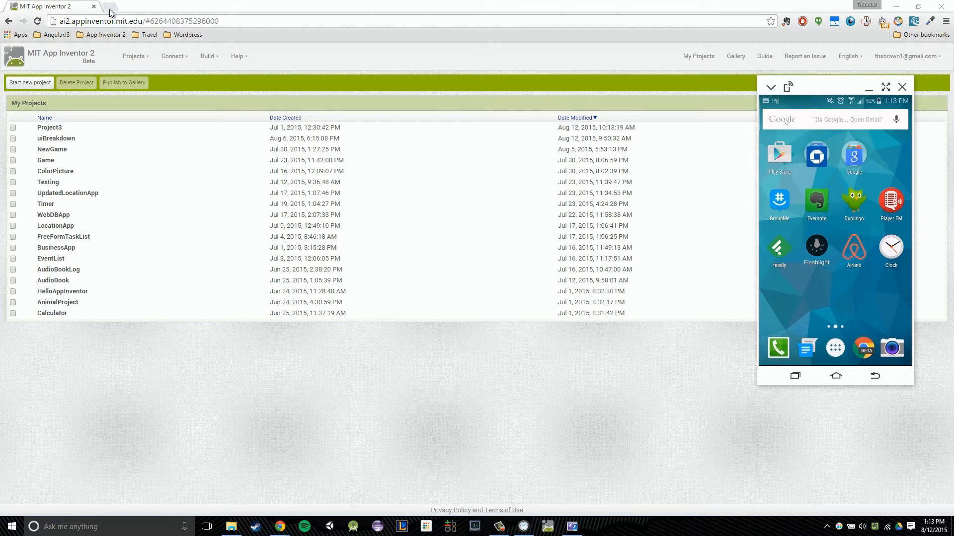
# - Open a new tab and start a Google search for 'samsung galaxy s5 drivers'
pyautogui.click(109, 6)
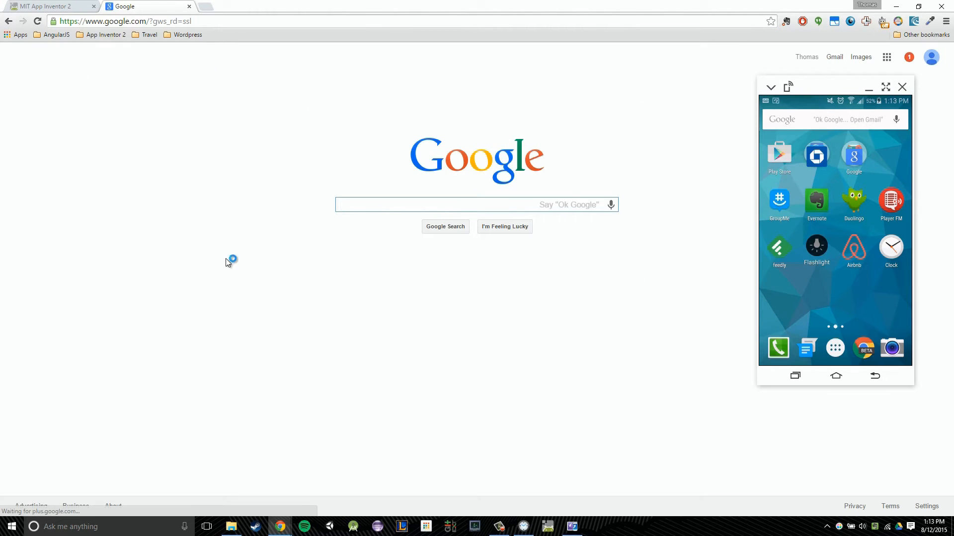
pyautogui.click(429, 205)
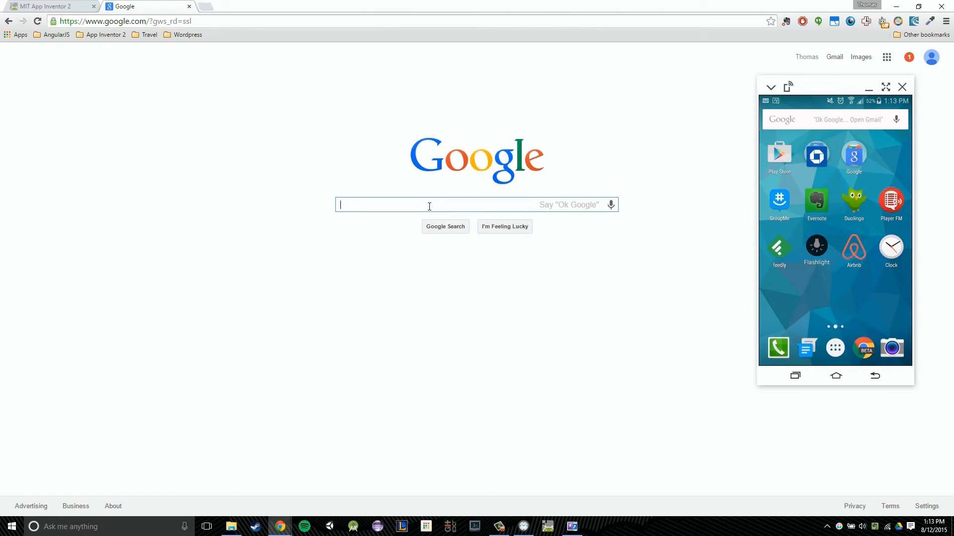
pyautogui.write('samsung galaxy s5 drivers')
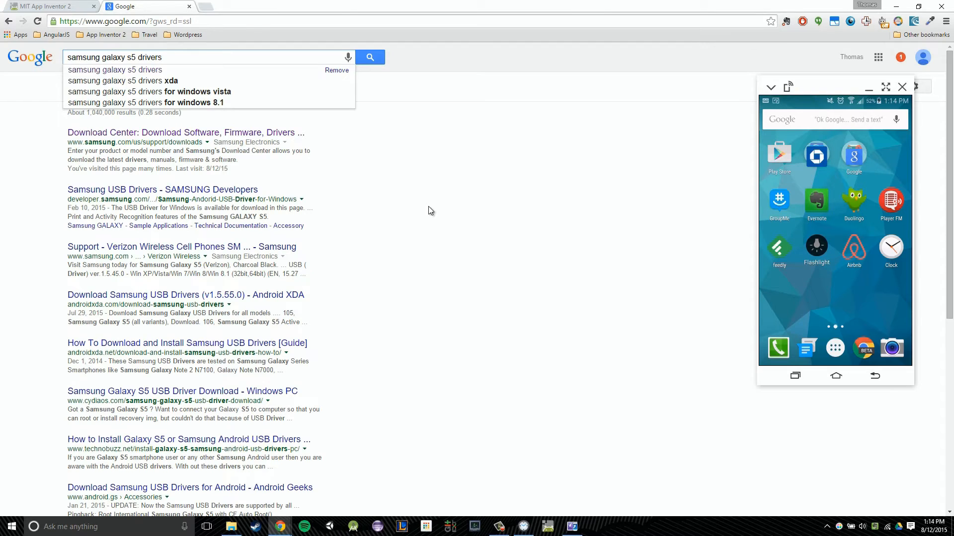
# - Submit the 'samsung galaxy s5 drivers' search and highlight the samsung.com domain in the top result
pyautogui.click(369, 57)
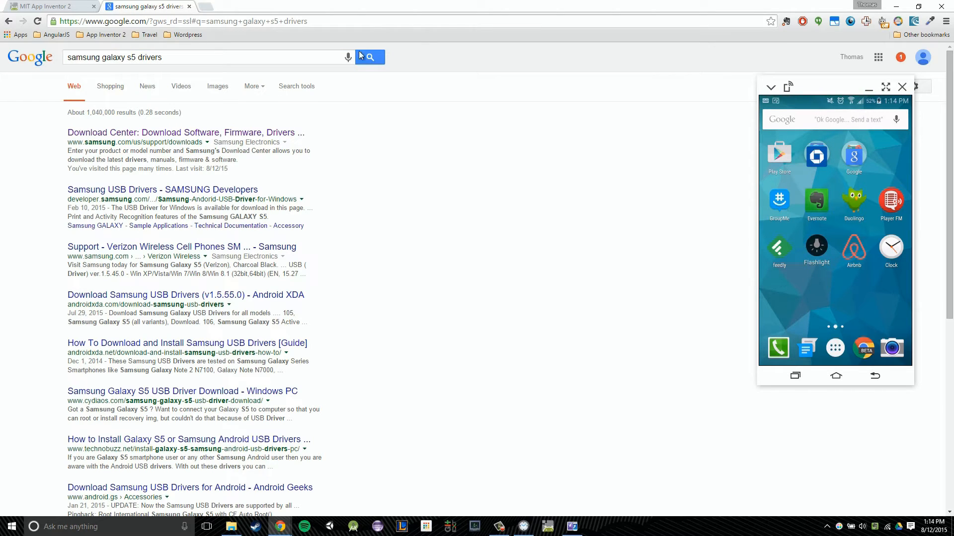
pyautogui.moveTo(77, 144)
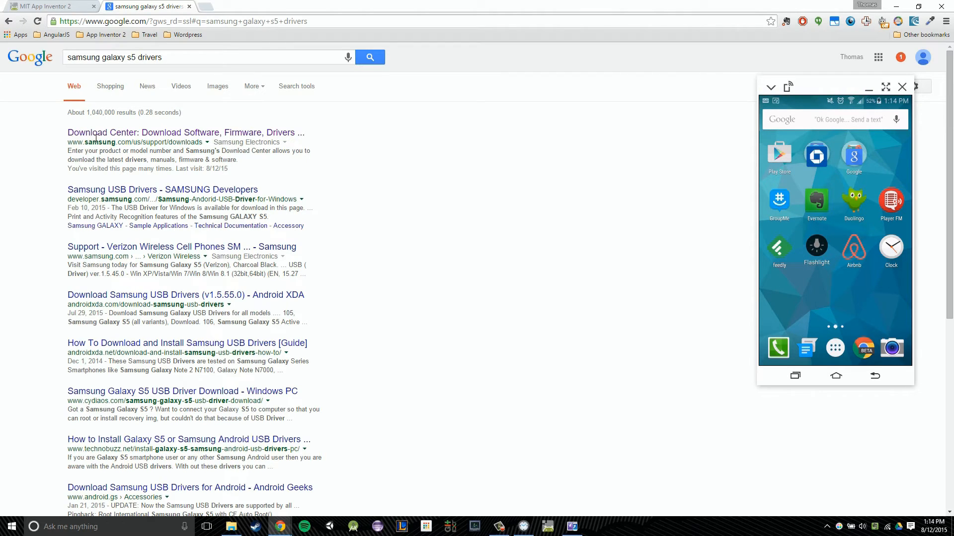
pyautogui.doubleClick(103, 141)
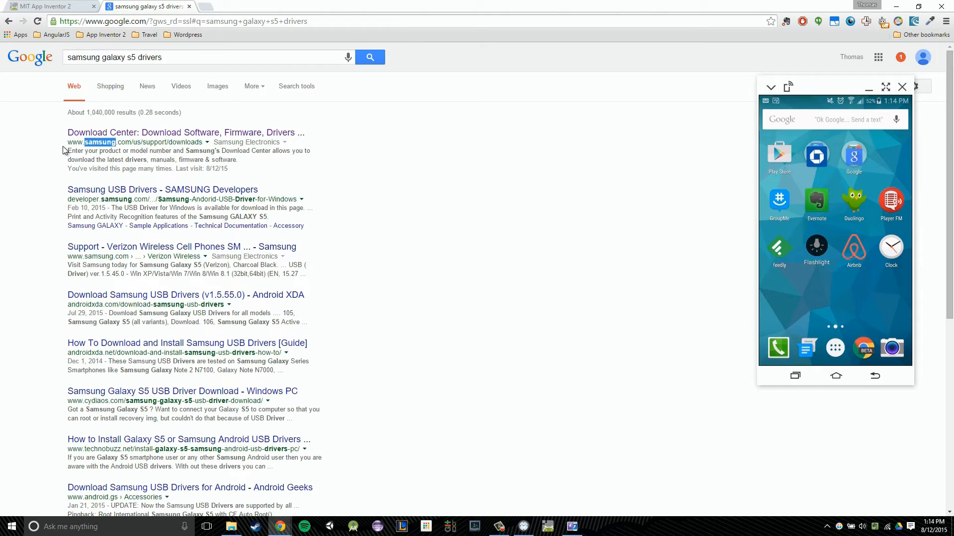
pyautogui.moveTo(244, 178)
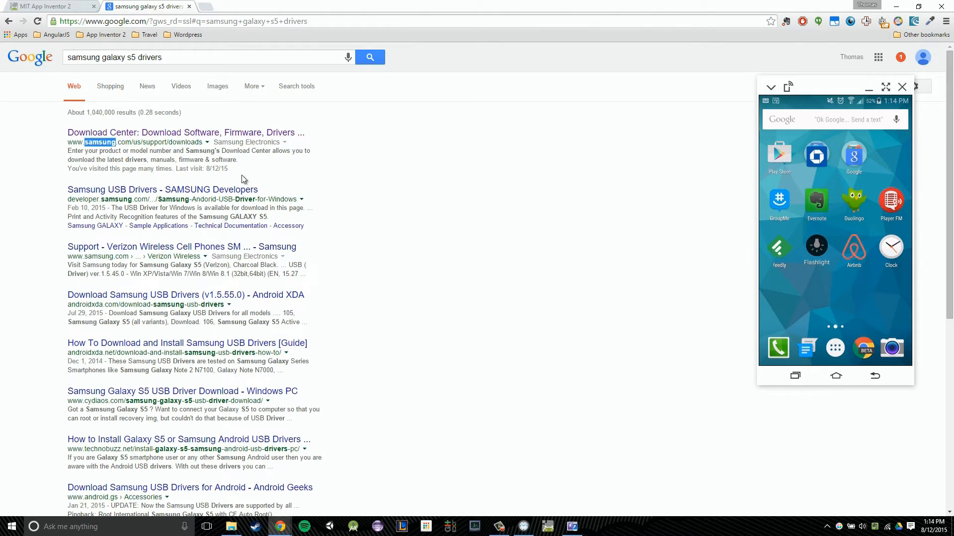
pyautogui.moveTo(129, 140)
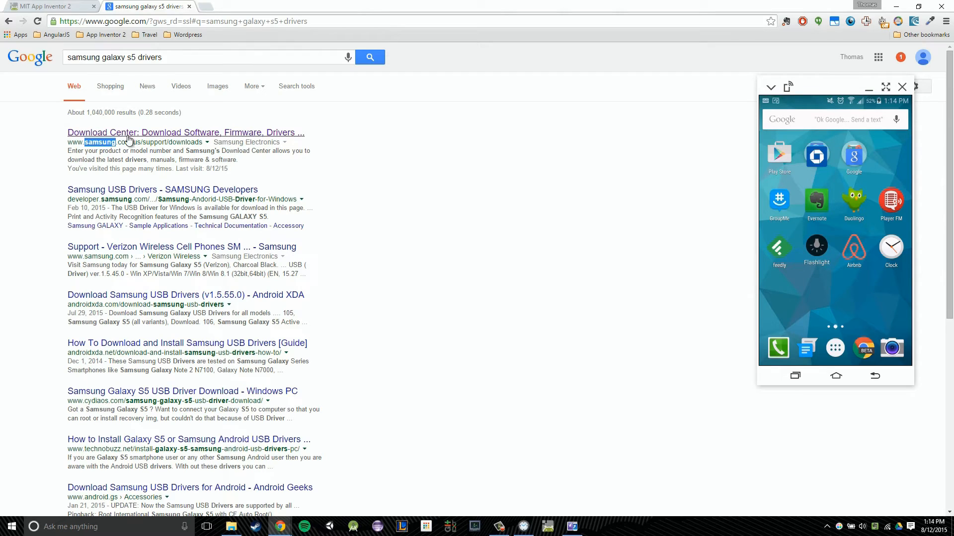
pyautogui.moveTo(277, 135)
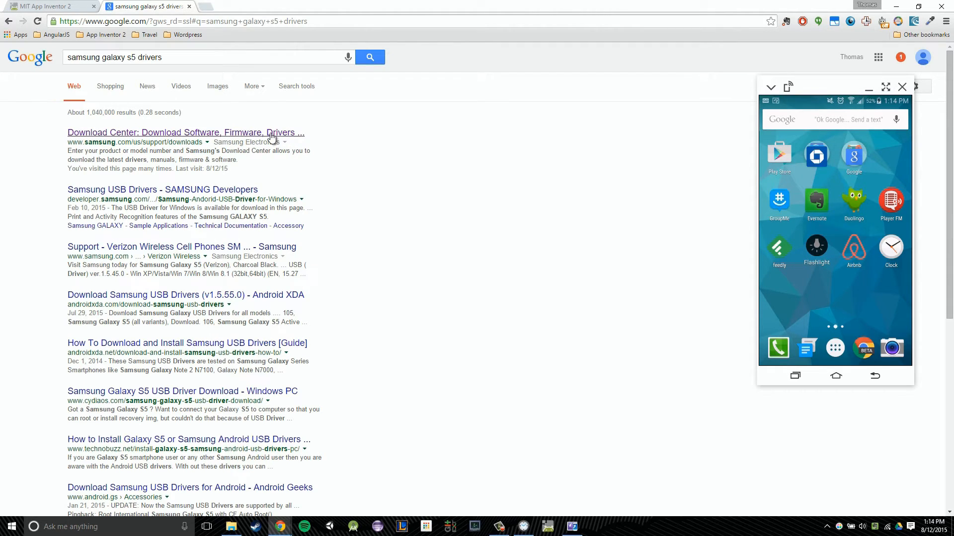
# - Open Samsung Download Center and enter 'galaxy s5' in the model lookup to list matching models
pyautogui.click(185, 133)
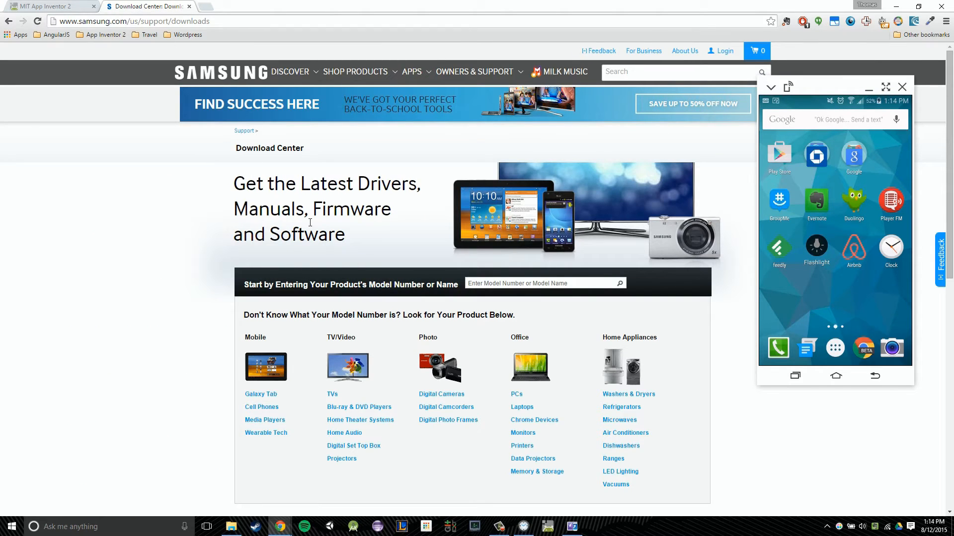
pyautogui.moveTo(307, 142)
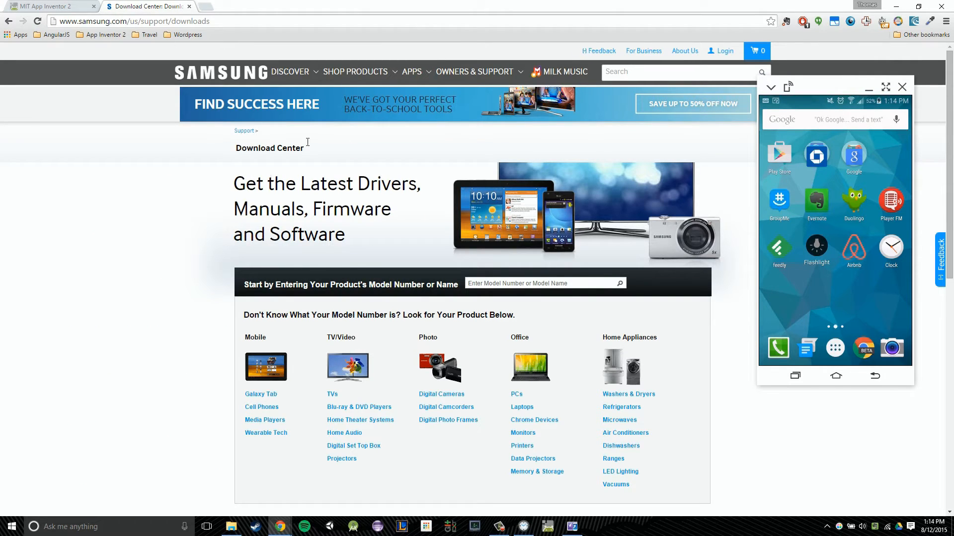
pyautogui.moveTo(458, 269)
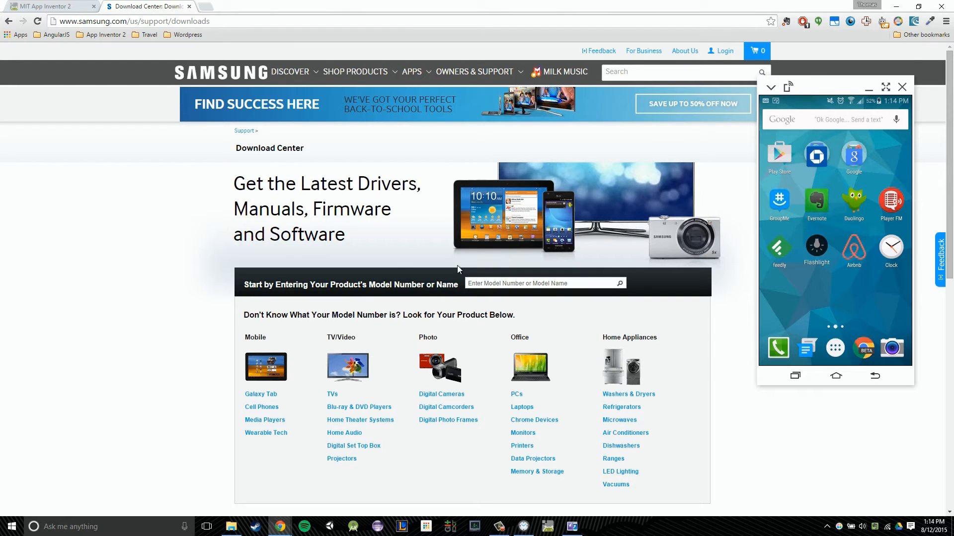
pyautogui.click(537, 283)
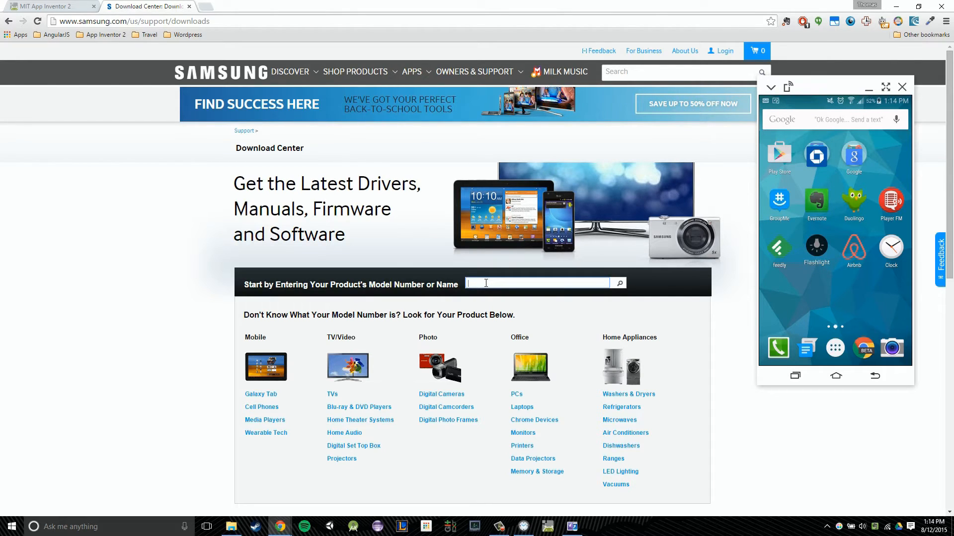
pyautogui.write('galaxy s5')
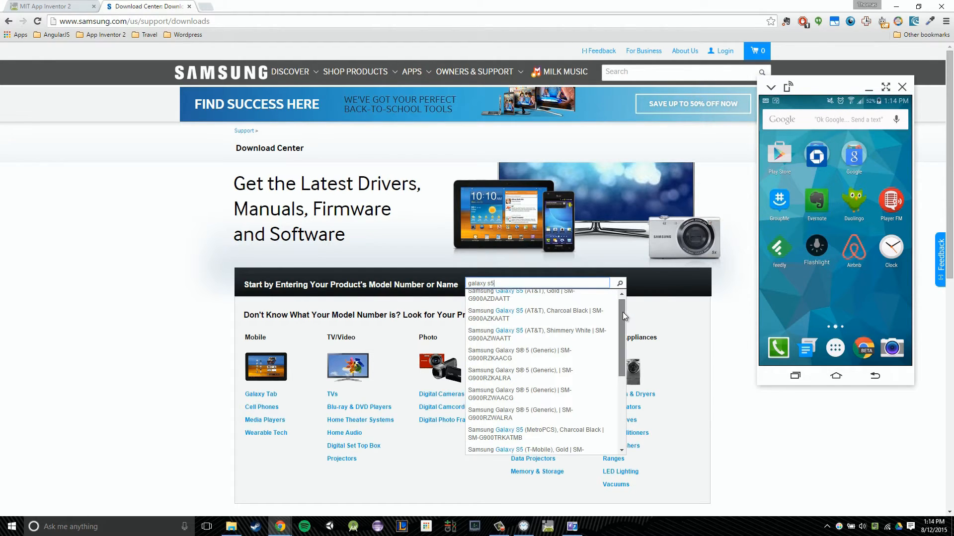
pyautogui.scroll(-3)
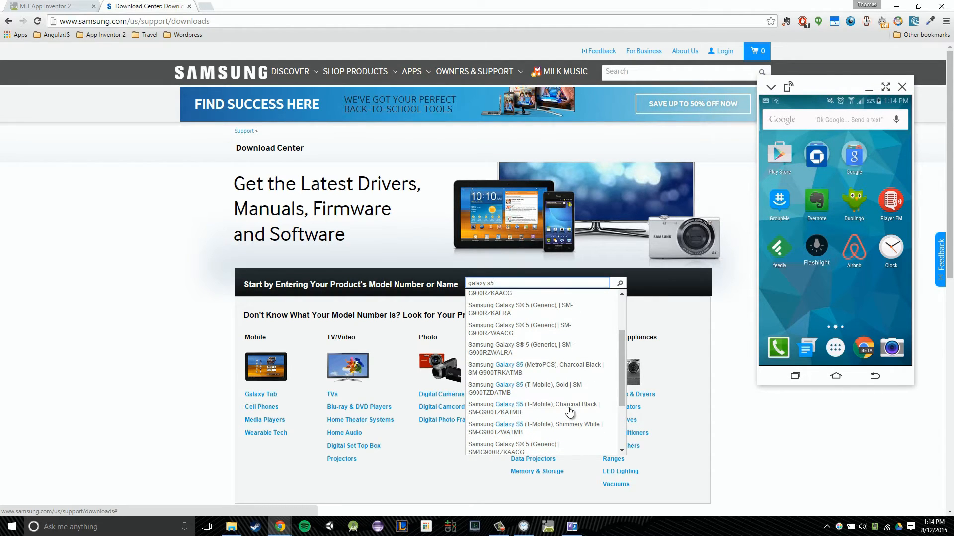
# - Choose the Galaxy S5 (T-Mobile) Charcoal Black suggestion to reach its Manuals & Downloads page
pyautogui.click(534, 409)
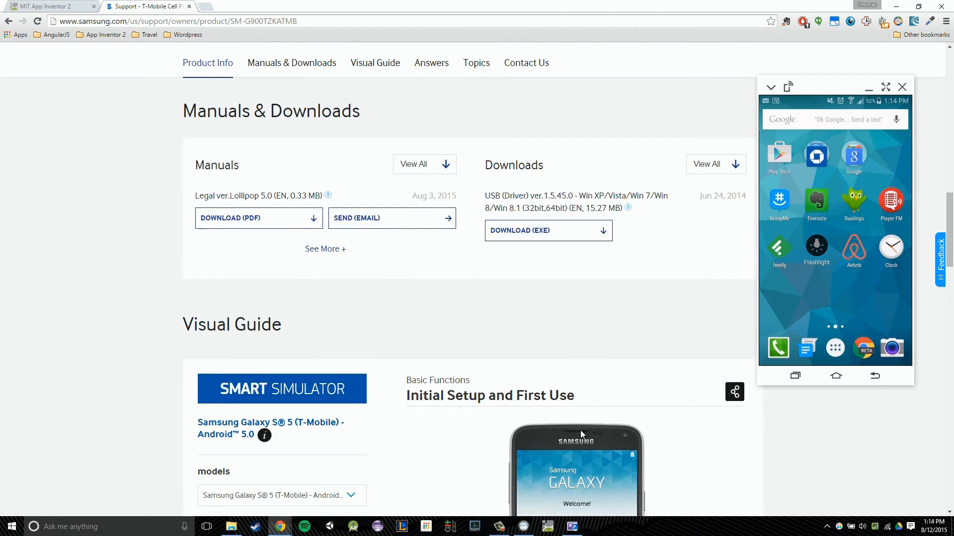
pyautogui.moveTo(436, 116)
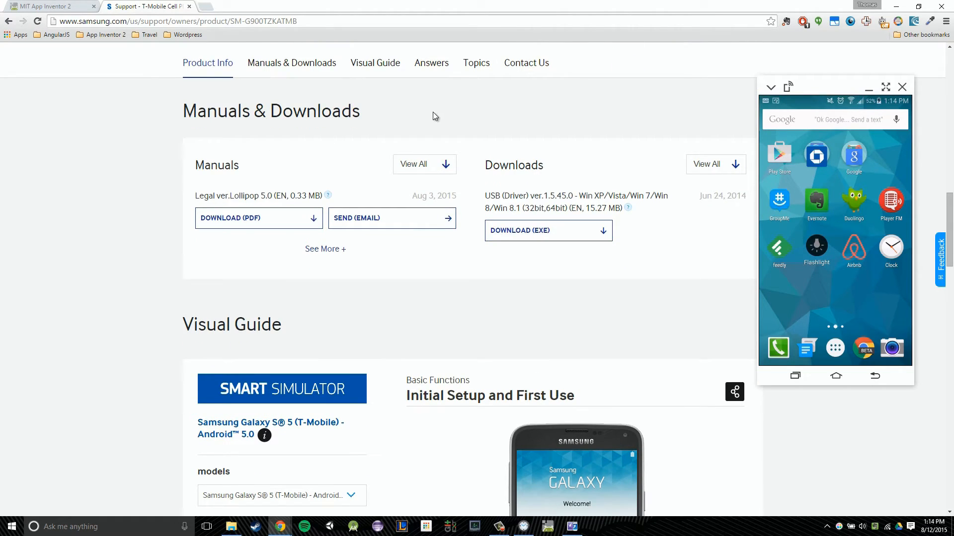
pyautogui.moveTo(493, 196)
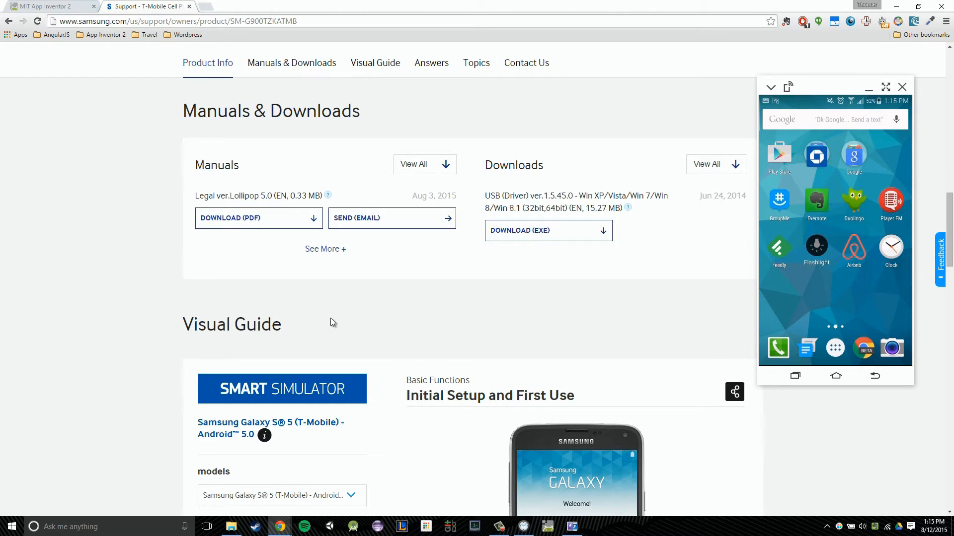
pyautogui.moveTo(310, 280)
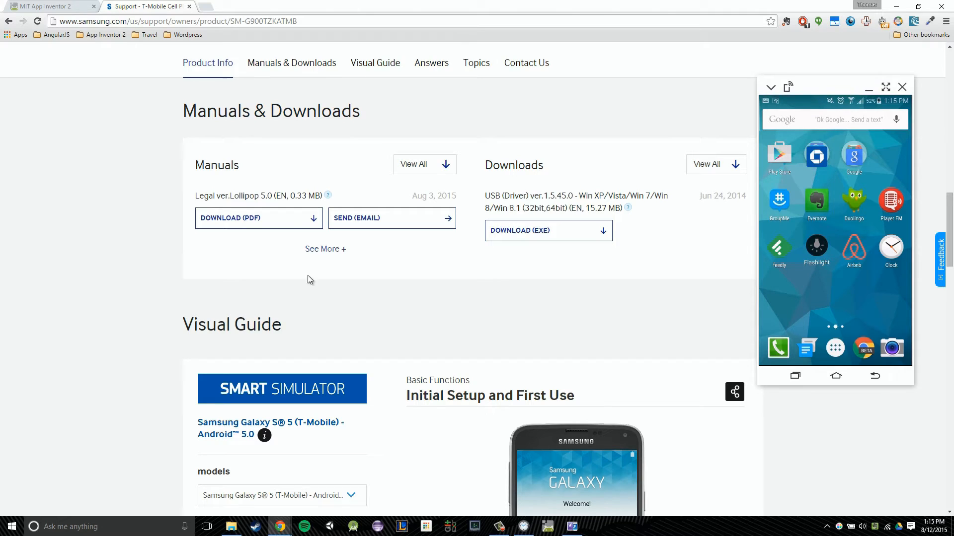
pyautogui.moveTo(208, 11)
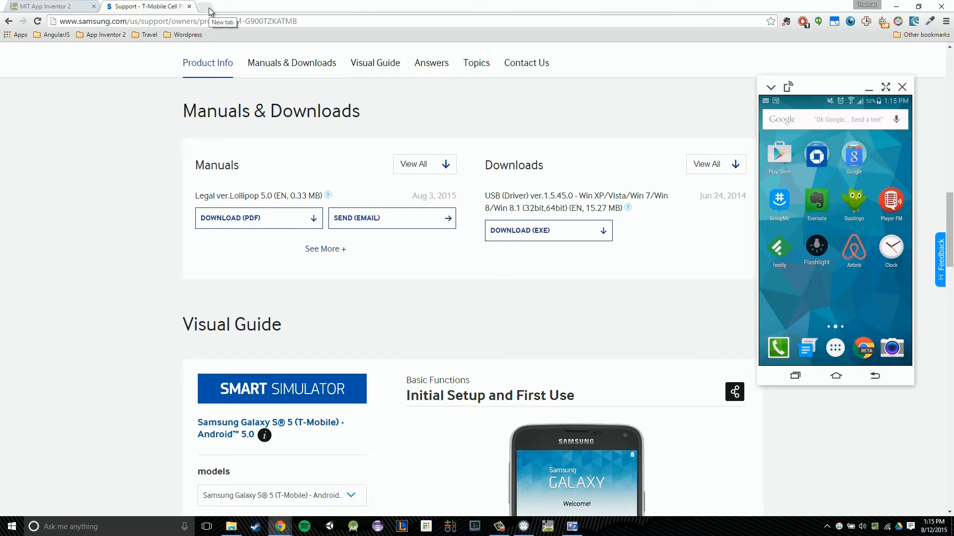
# - In a new tab, go to google.com and search for 'nexus 6 drivers'
pyautogui.click(208, 6)
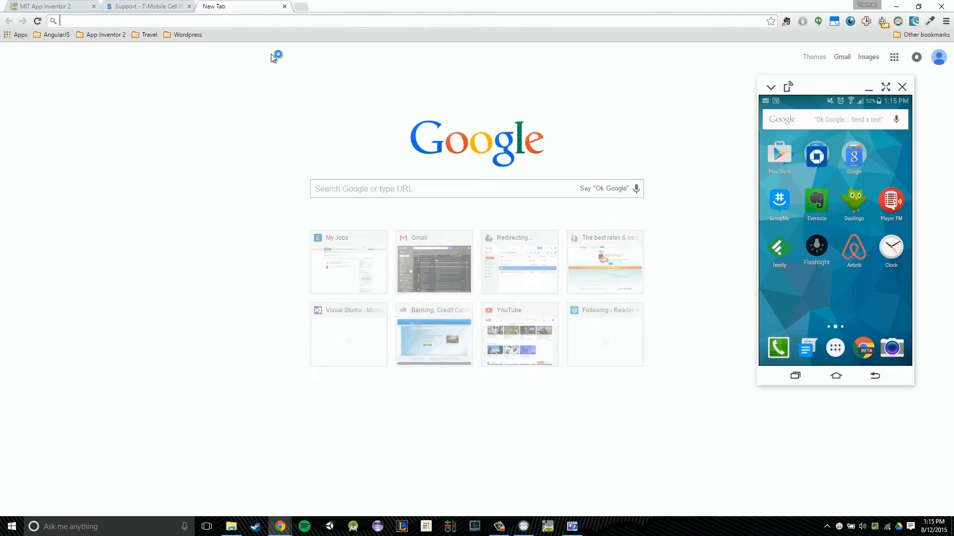
pyautogui.write('google.com/drive')
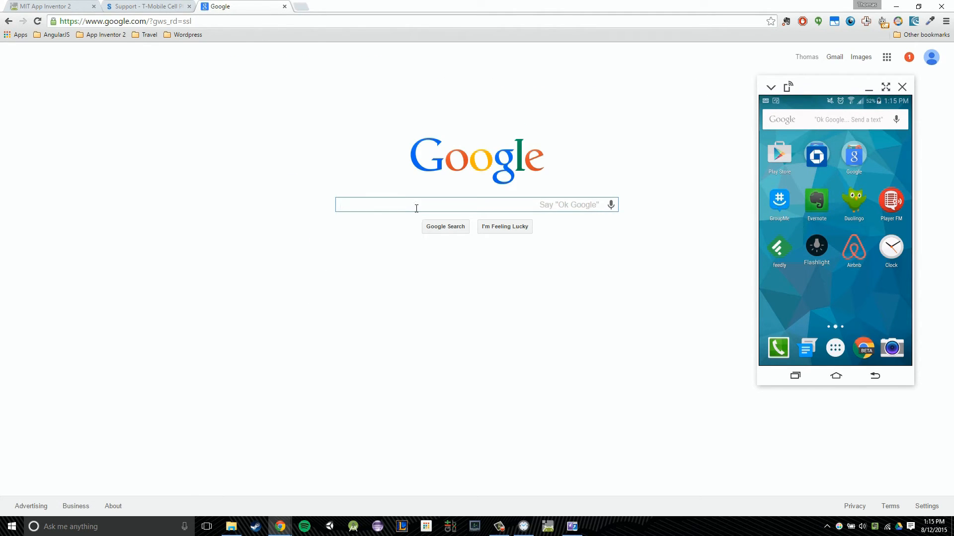
pyautogui.moveTo(426, 205)
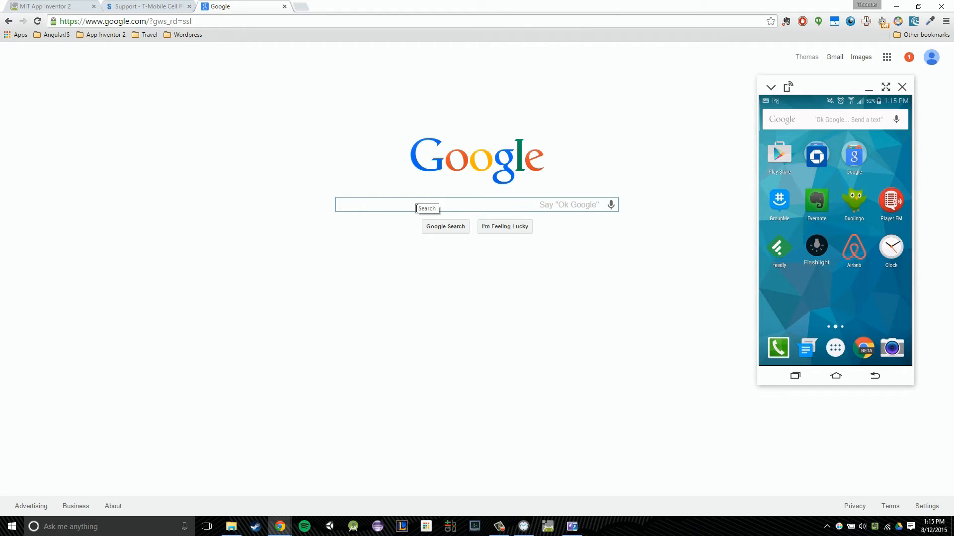
pyautogui.write('nexus 6 drivers')
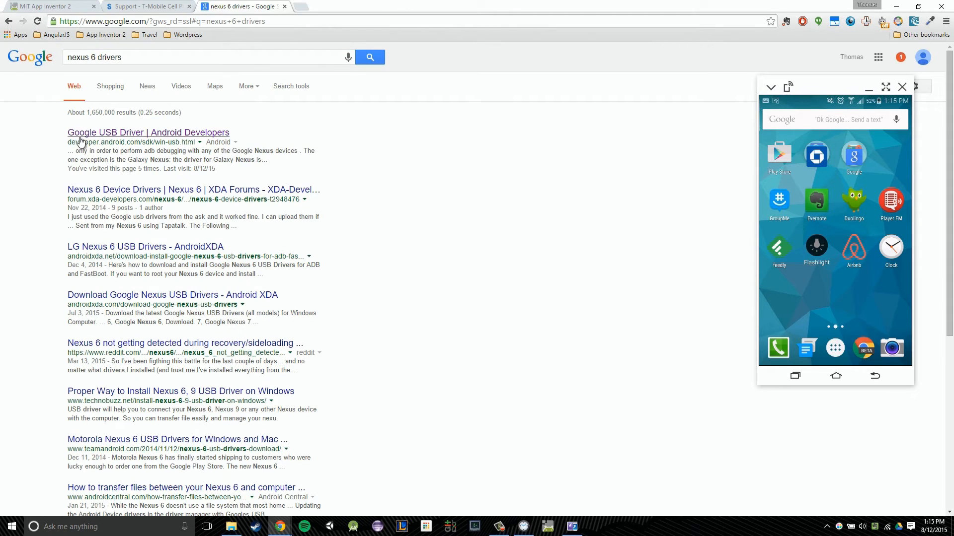
pyautogui.doubleClick(98, 141)
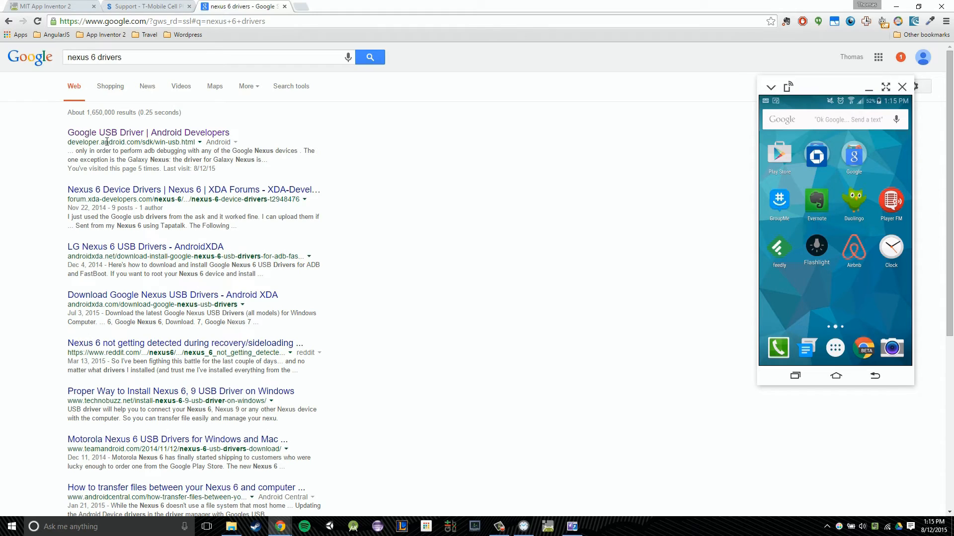
pyautogui.moveTo(138, 139)
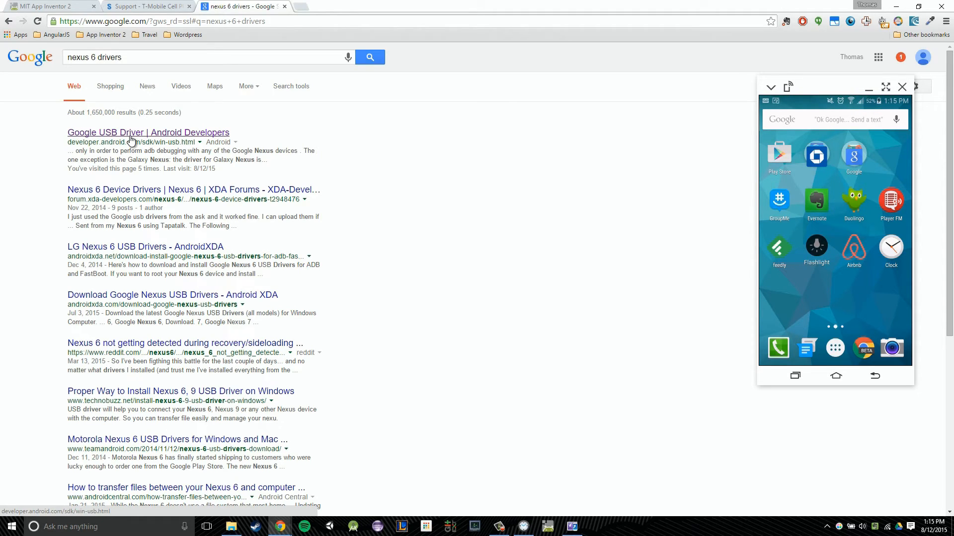
pyautogui.click(148, 132)
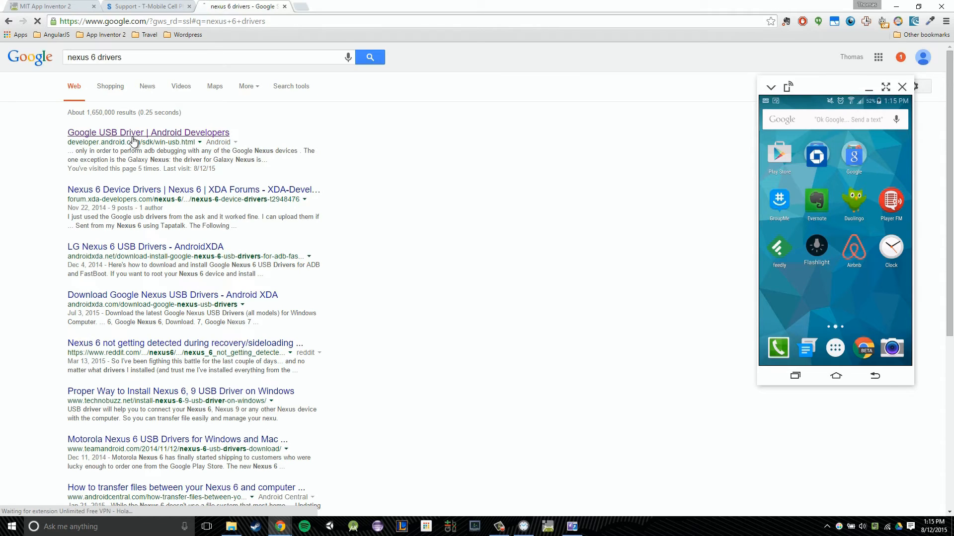
# - Load the Google USB Driver | Android Developers page, add a blank tab, and return to MIT App Inventor 2
pyautogui.click(148, 132)
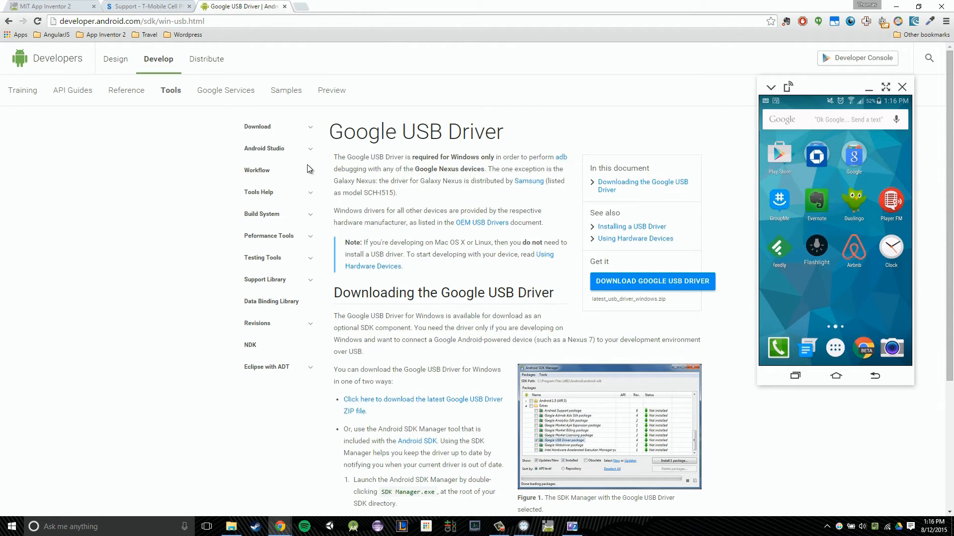
pyautogui.click(309, 6)
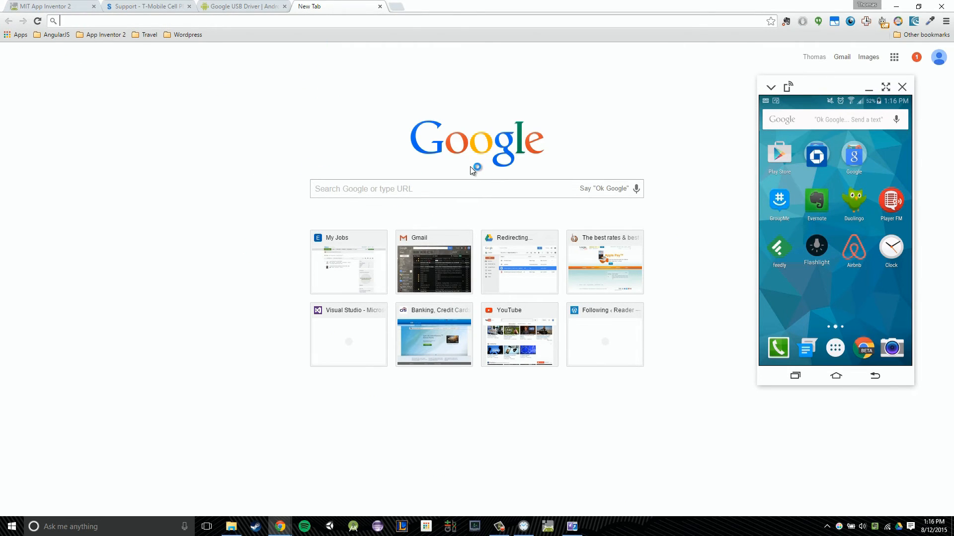
pyautogui.moveTo(473, 171)
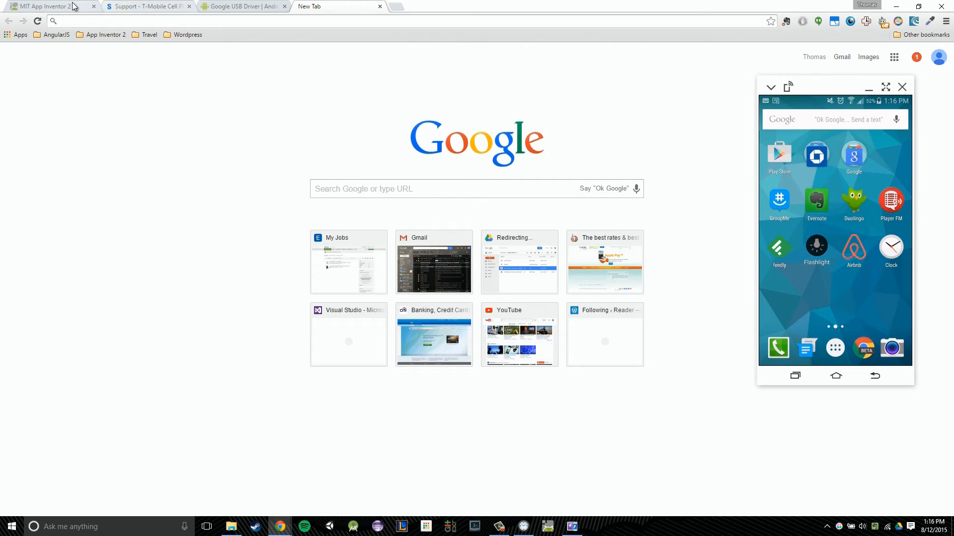
pyautogui.click(43, 6)
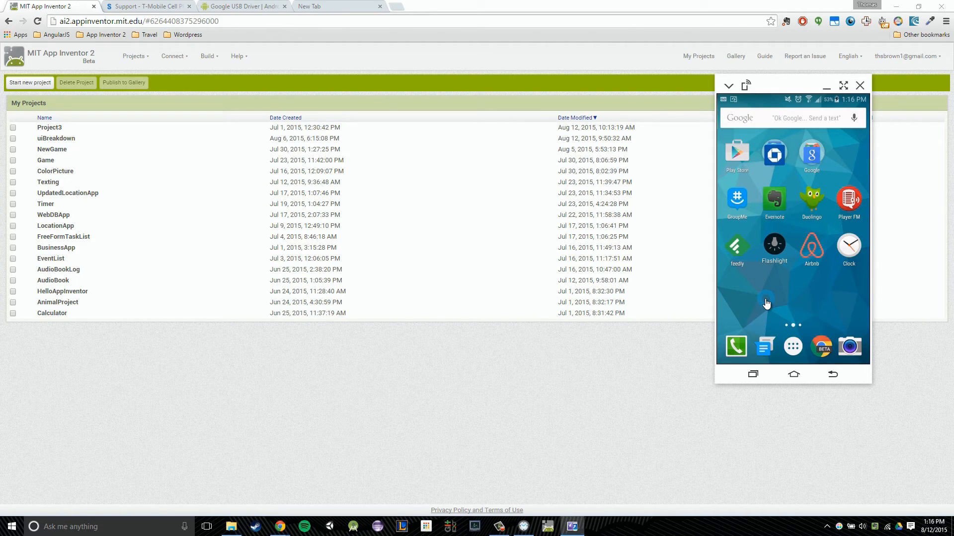
pyautogui.moveTo(762, 302)
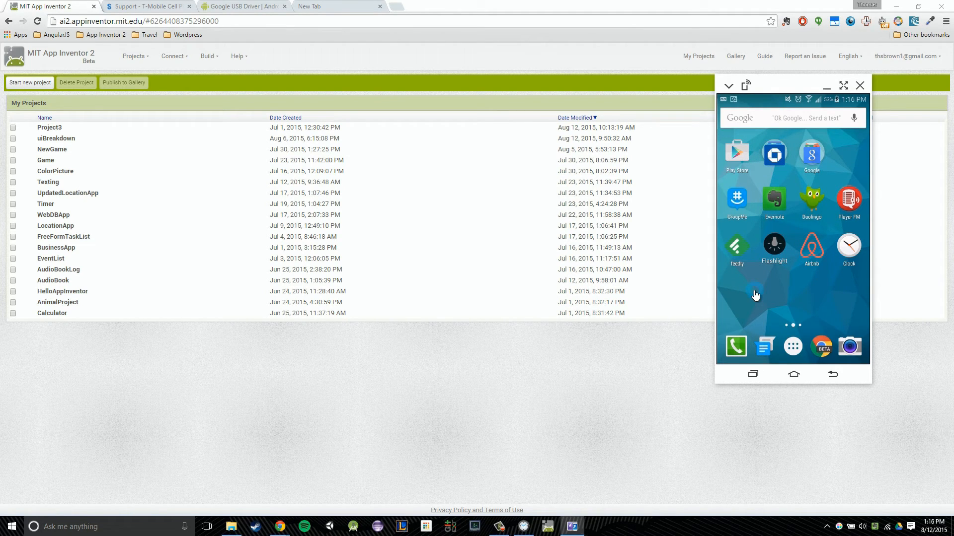
pyautogui.moveTo(793, 99)
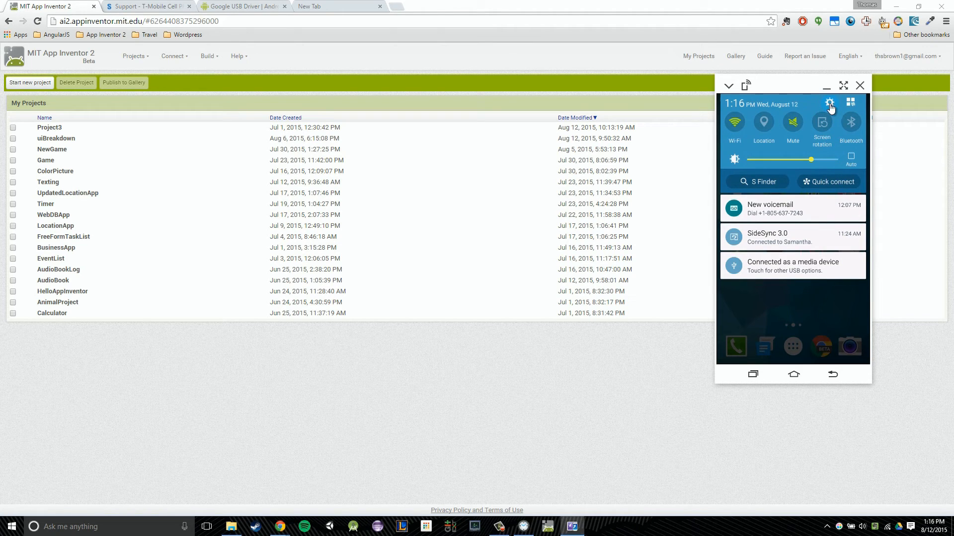
# - Tap the Settings gear in the mirrored phone's notification shade
pyautogui.click(829, 102)
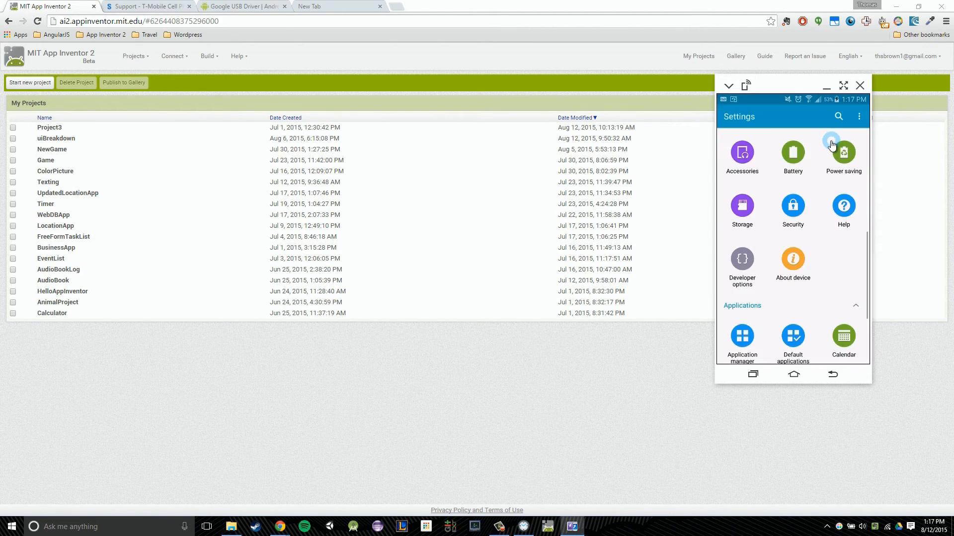
# - Open About device and scroll through the model, Android version and build details
pyautogui.scroll(-3)
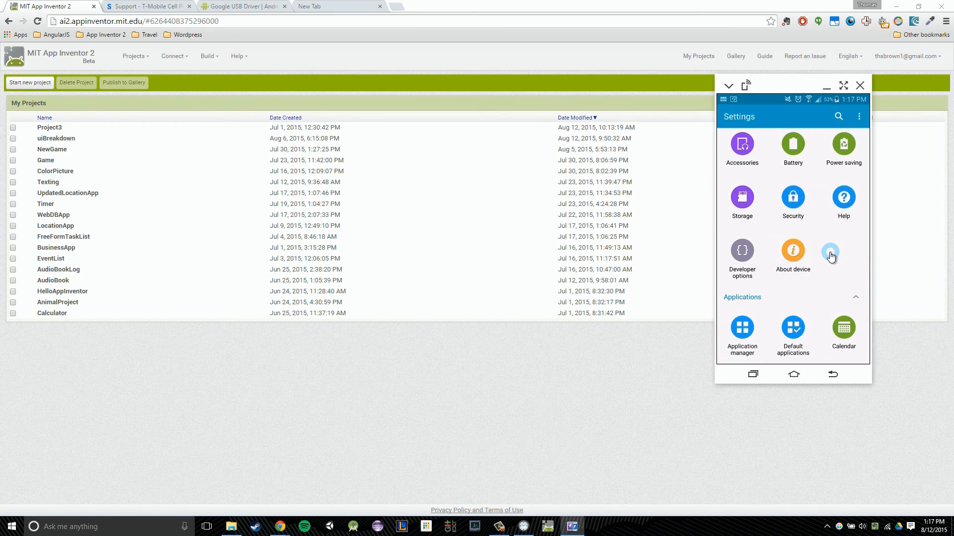
pyautogui.moveTo(793, 263)
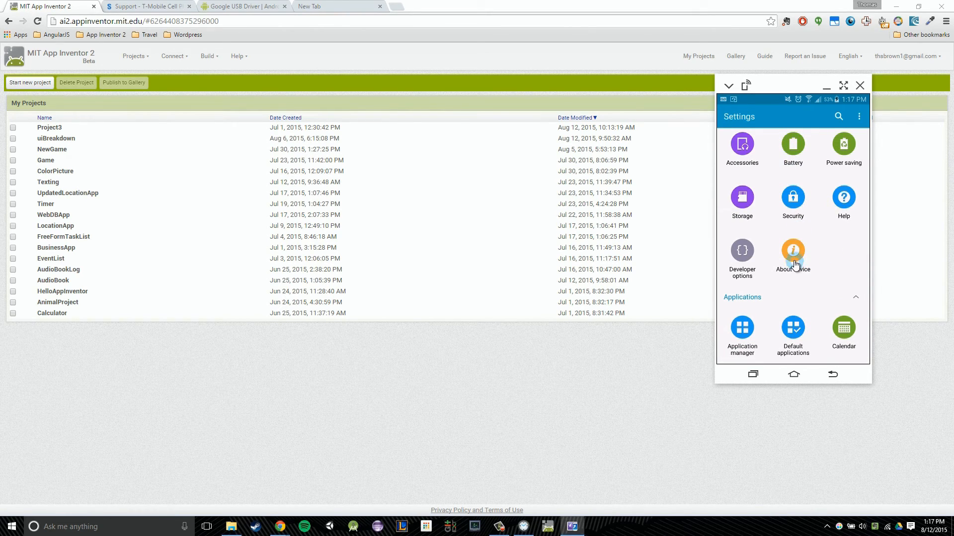
pyautogui.click(792, 252)
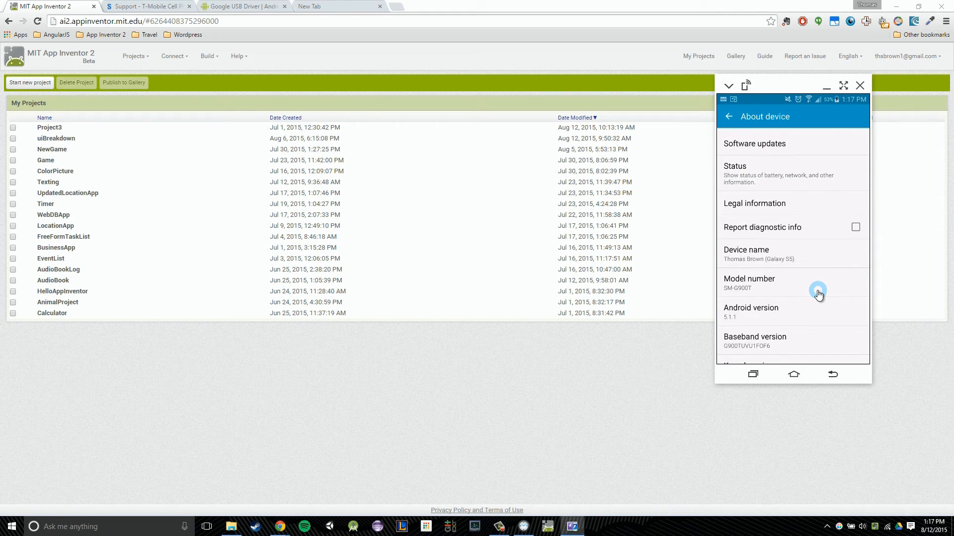
pyautogui.scroll(-3)
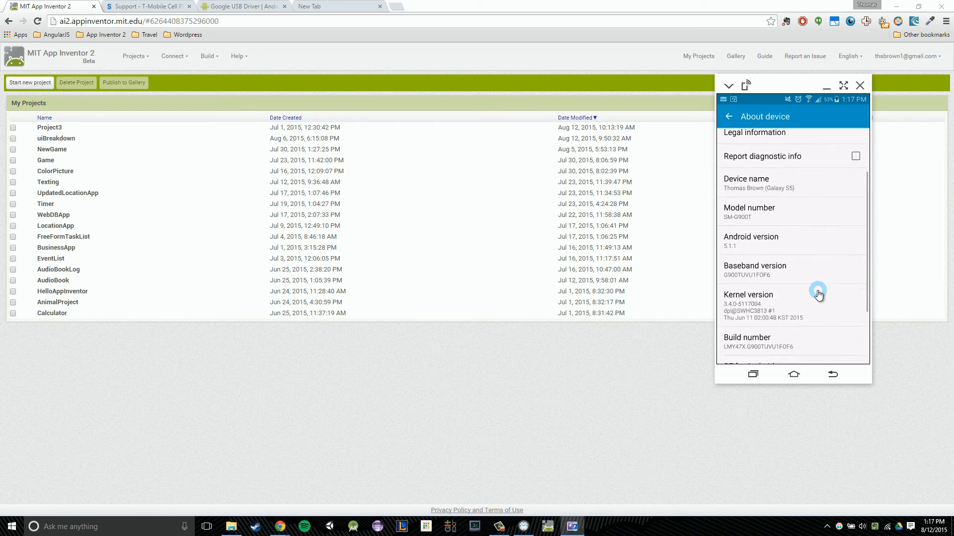
pyautogui.scroll(-3)
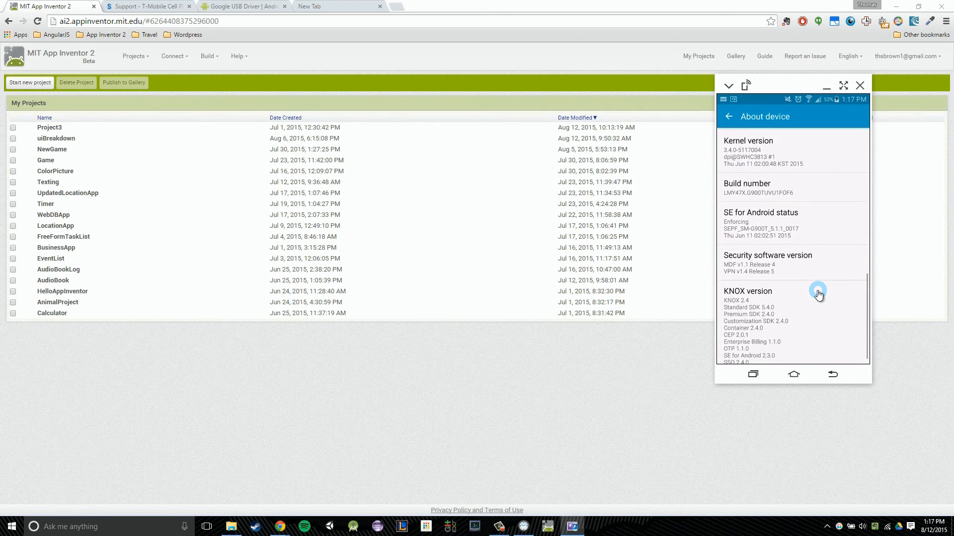
pyautogui.scroll(3)
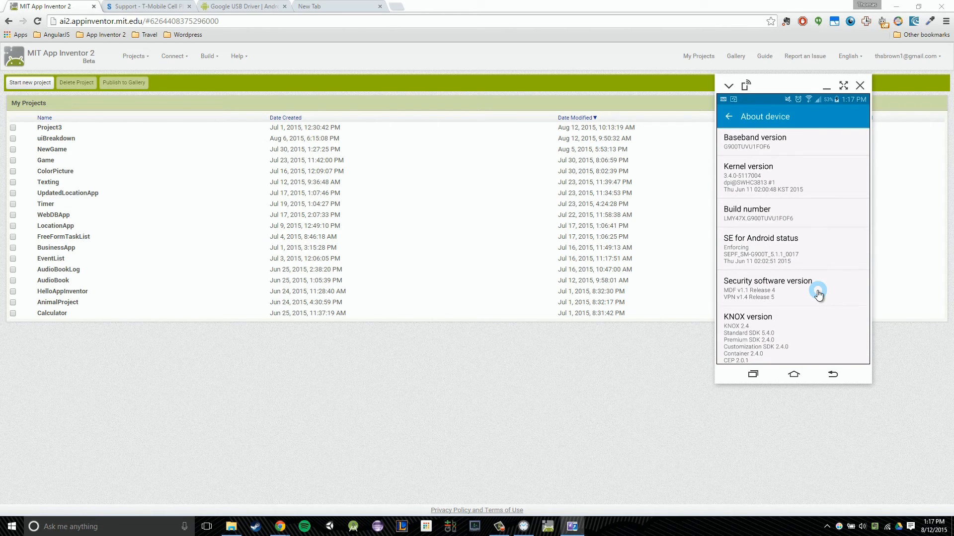
pyautogui.click(747, 214)
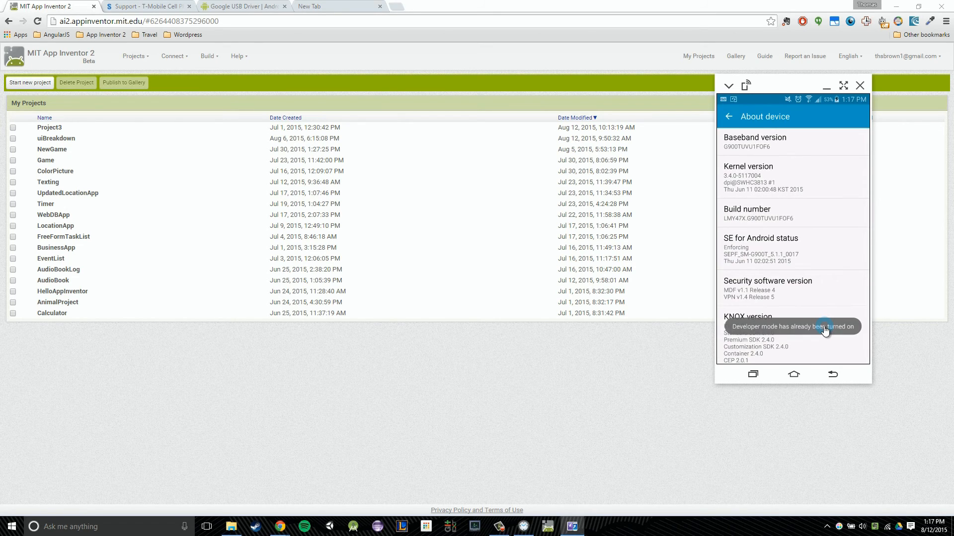
pyautogui.moveTo(728, 116)
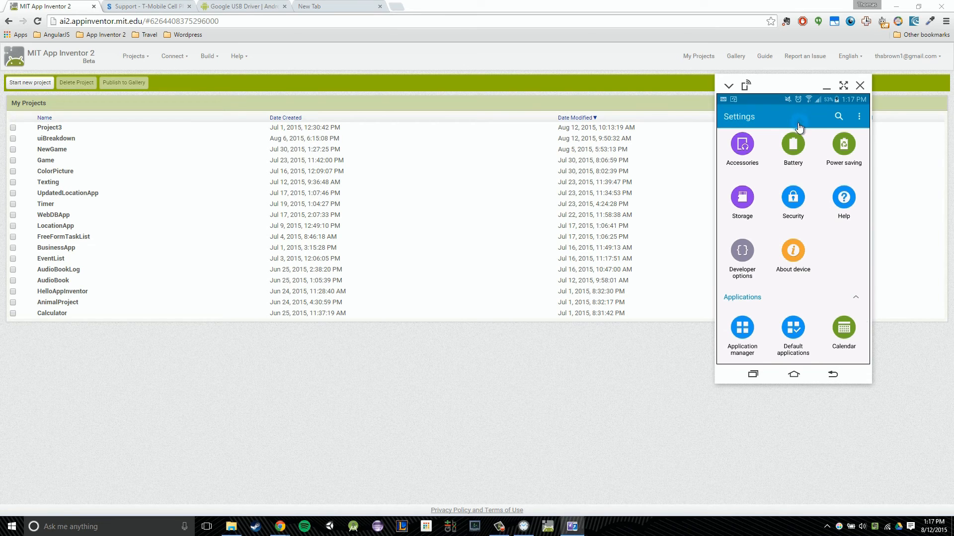
# - Scroll up the phone's main Settings list after the developer-mode notice
pyautogui.scroll(3)
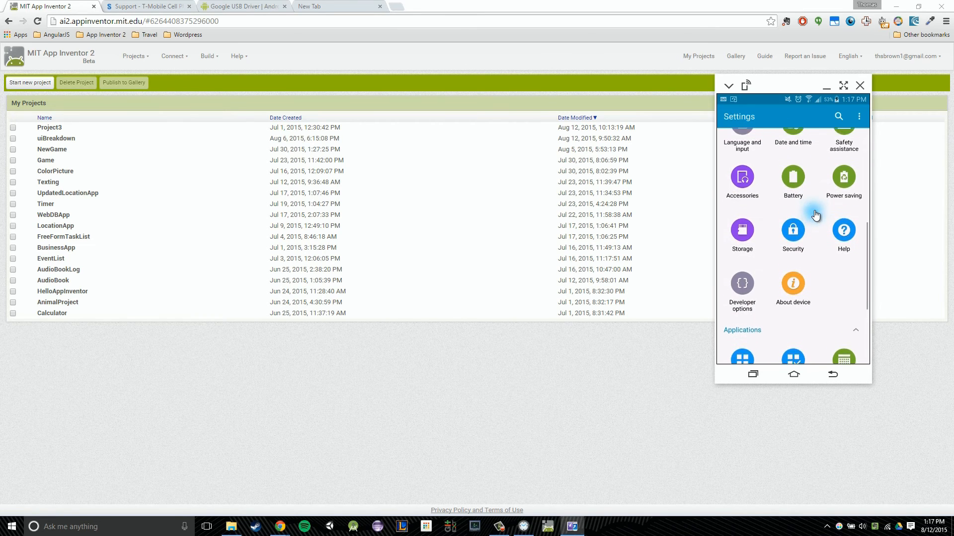
# - Open Developer options and make sure the USB debugging checkbox stays ticked
pyautogui.scroll(-3)
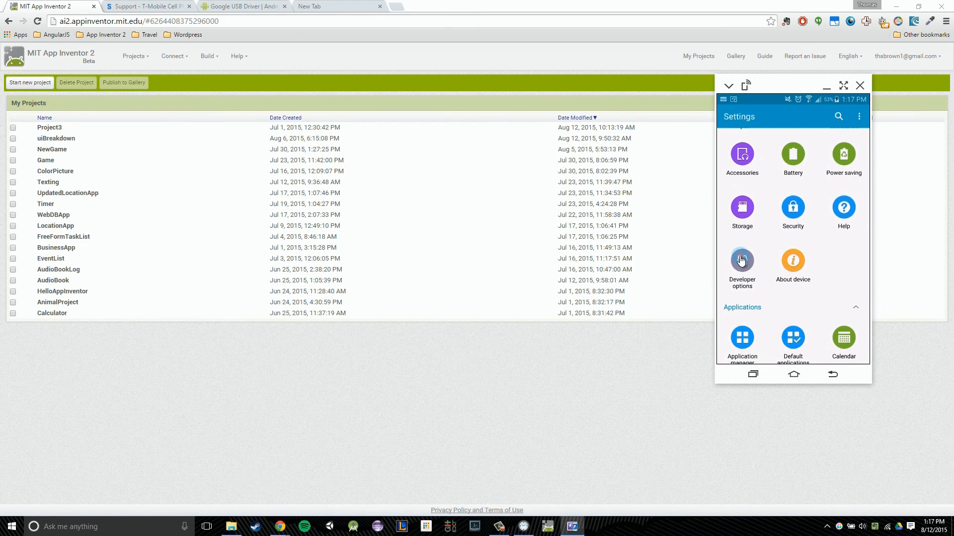
pyautogui.click(742, 264)
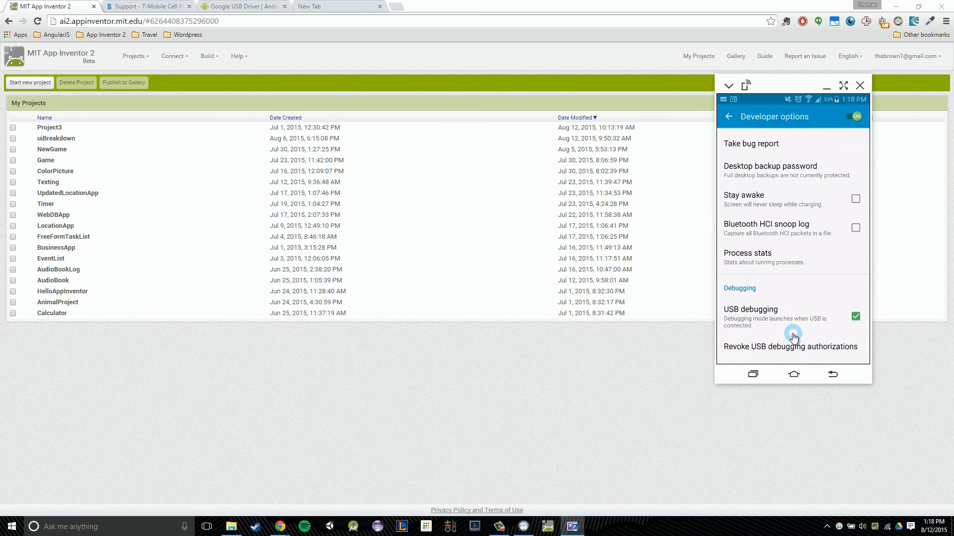
pyautogui.scroll(-3)
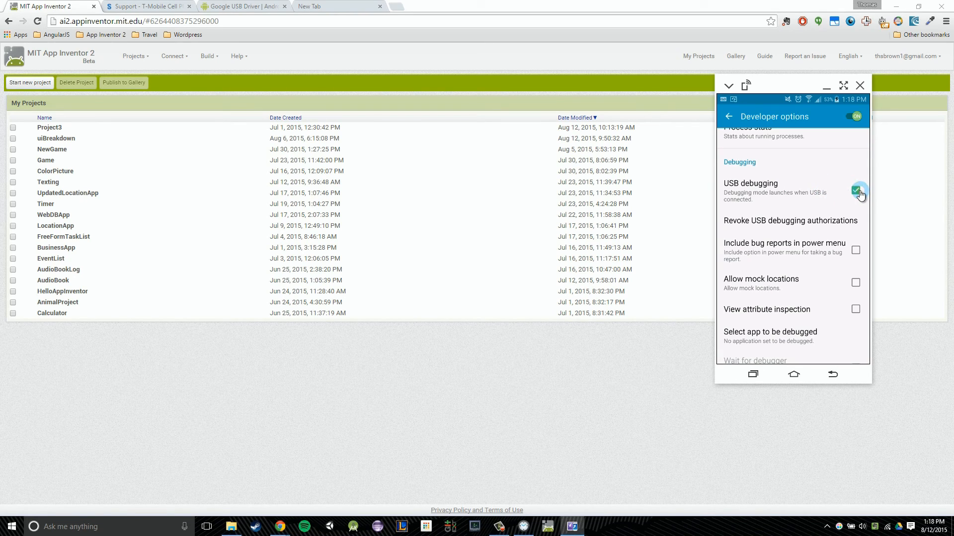
pyautogui.click(856, 188)
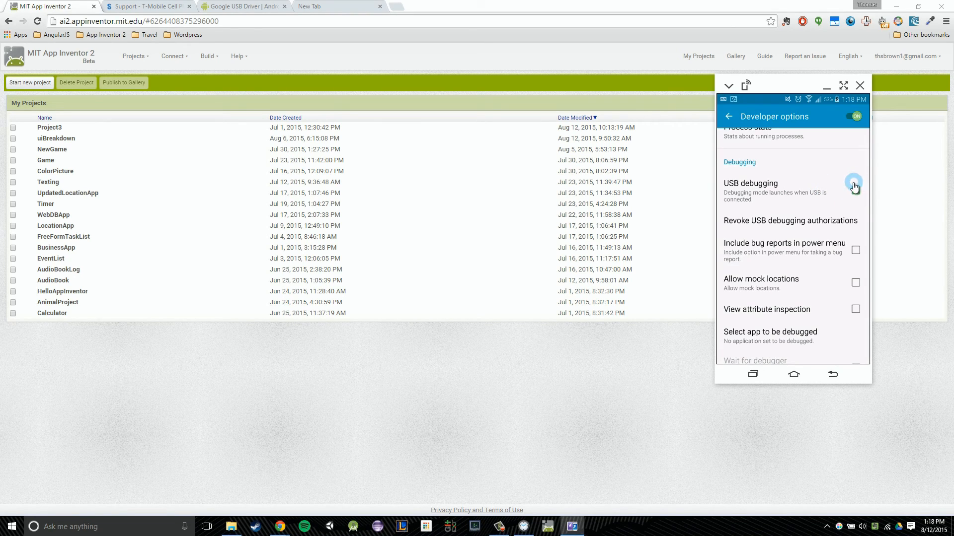
pyautogui.click(854, 187)
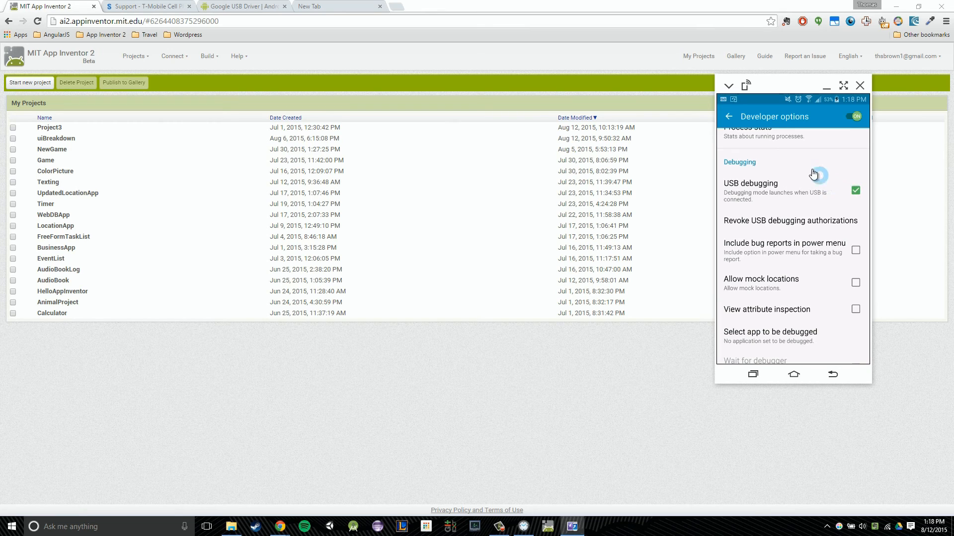
# - Return to the main Settings screen and start a settings search
pyautogui.scroll(3)
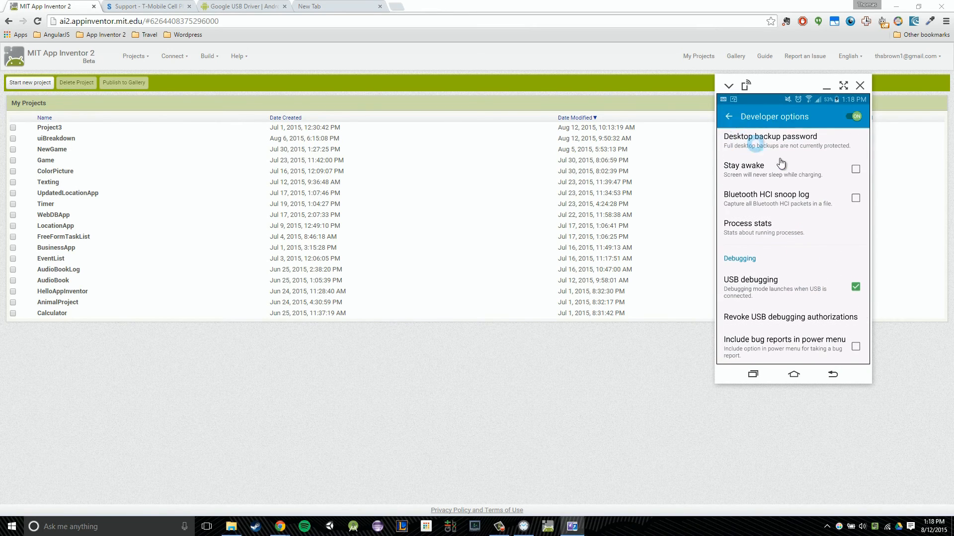
pyautogui.click(728, 116)
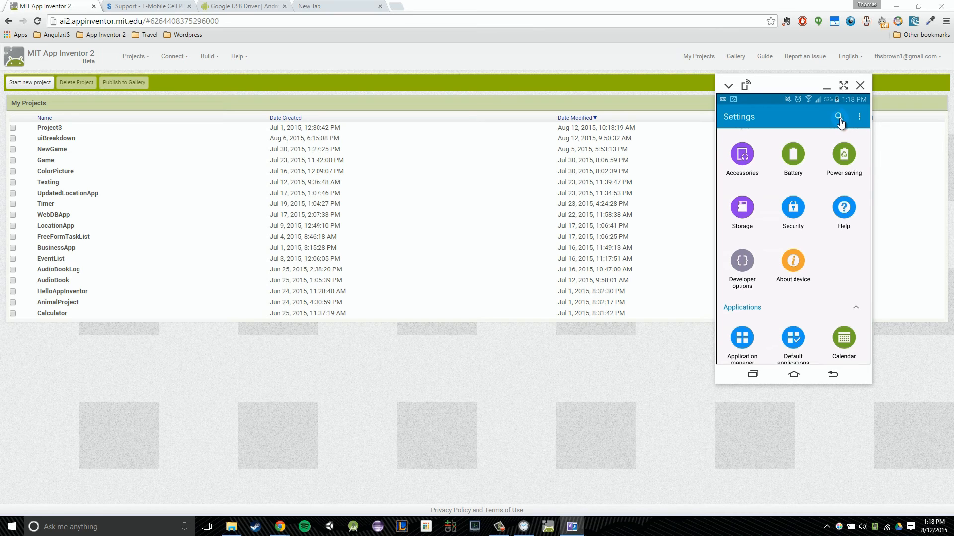
pyautogui.click(838, 116)
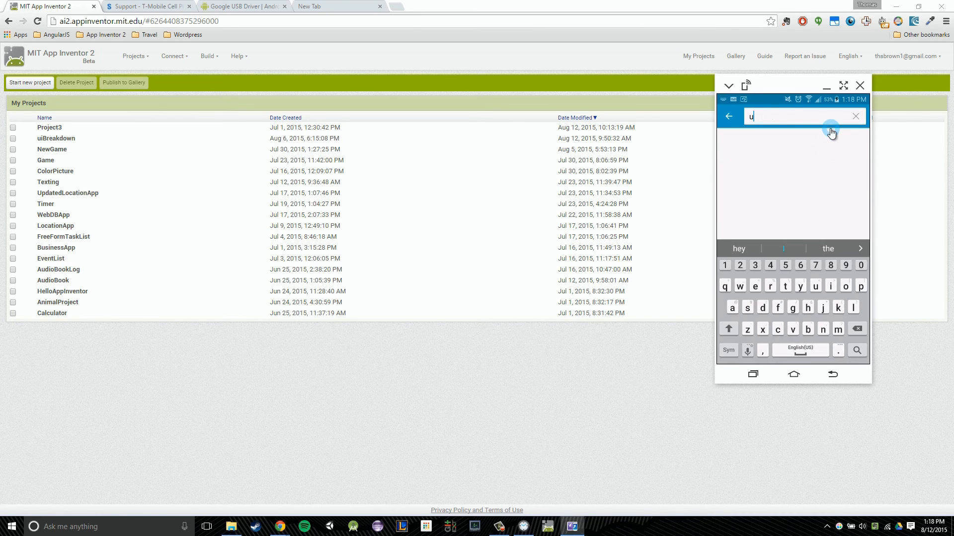
# - Search the phone's settings for 'usb debugging' to find the Developer options entry
pyautogui.write('usb debugging')
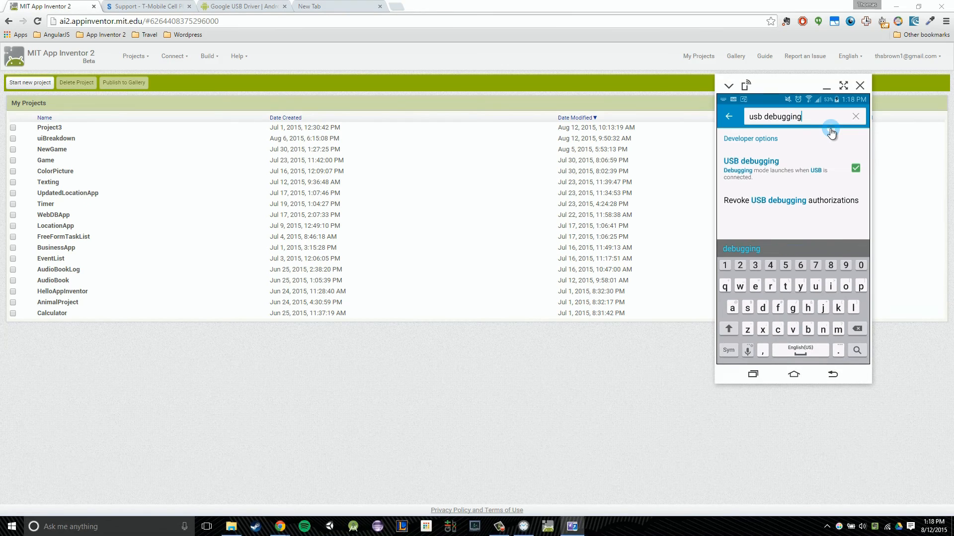
pyautogui.moveTo(825, 175)
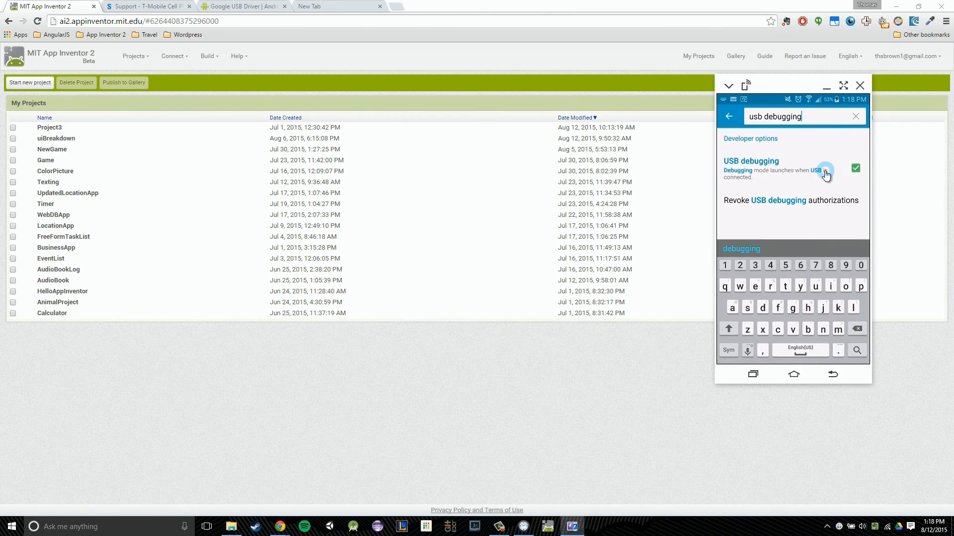
pyautogui.moveTo(839, 187)
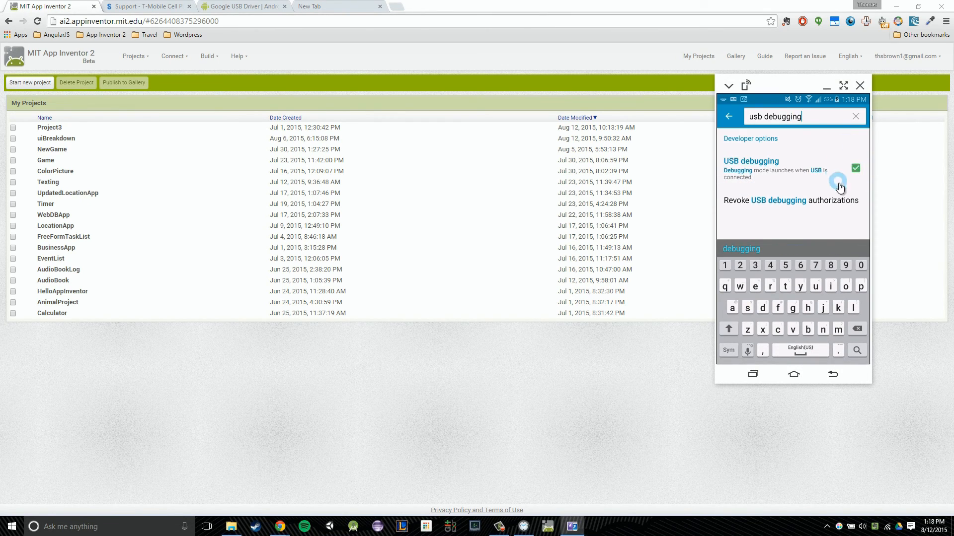
pyautogui.moveTo(777, 88)
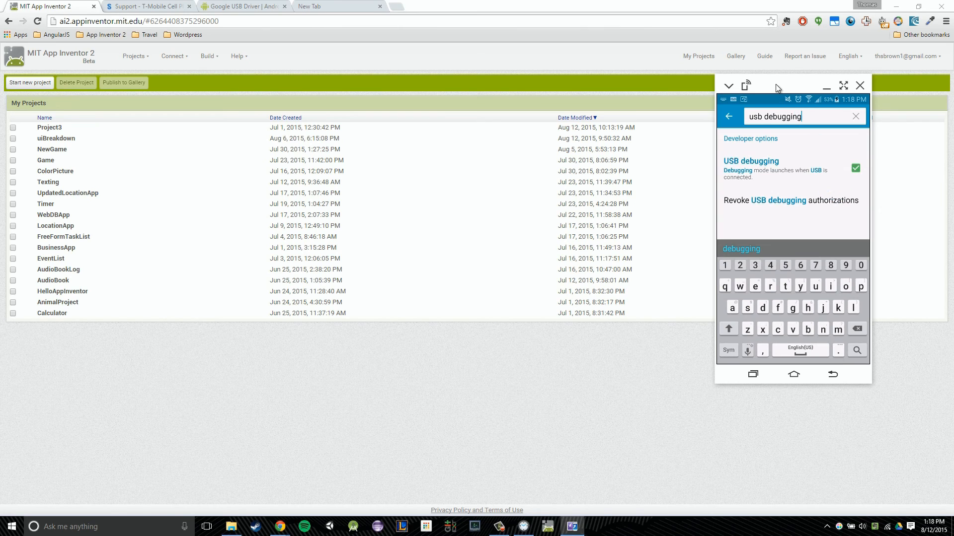